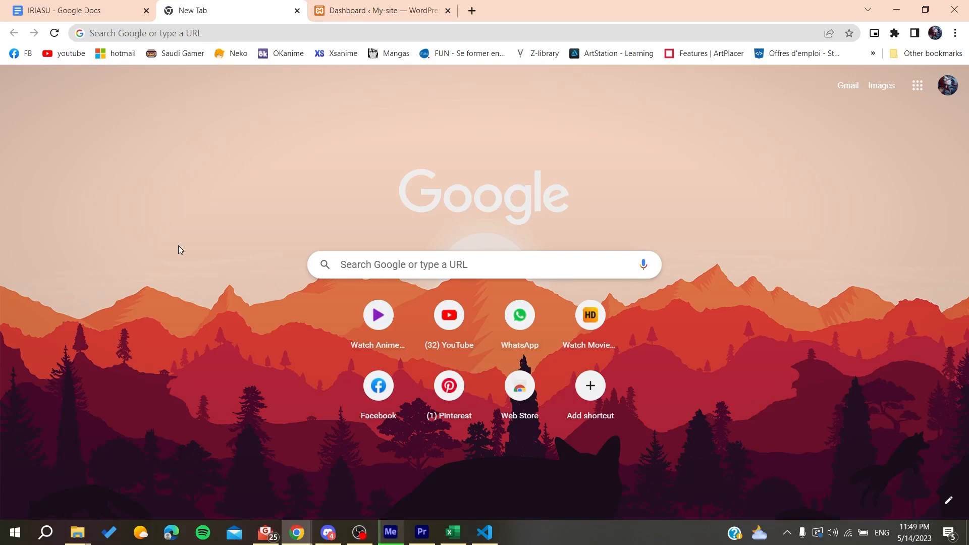
- Close the 'Dashboard ‹ My-site — WordPress' browser tab
{"action": "left_click", "coordinate": [447, 10]}
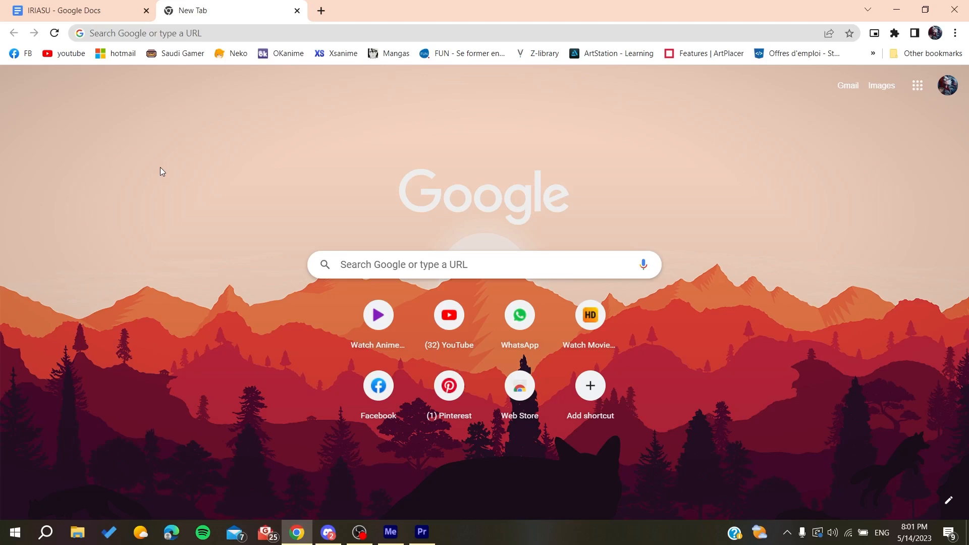
{"action": "mouse_move", "coordinate": [320, 10]}
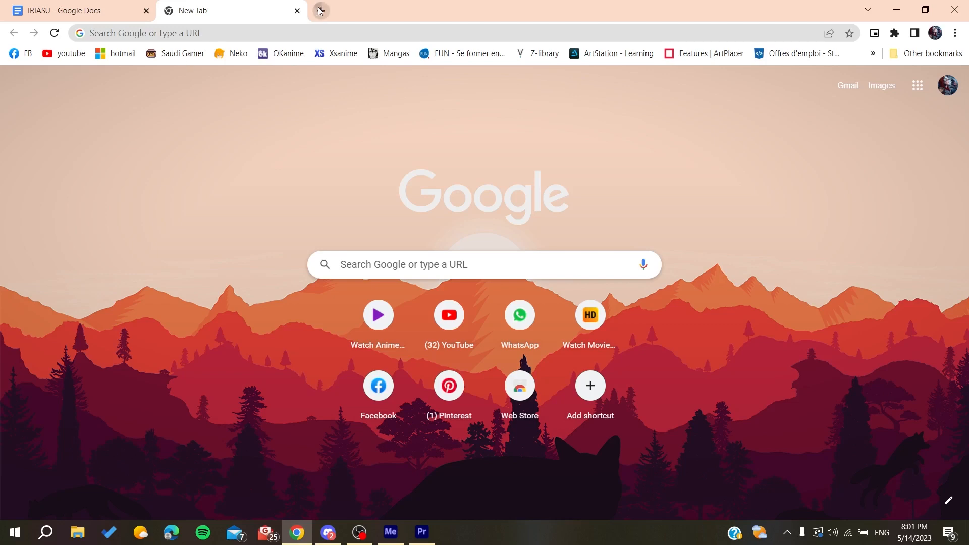
- Open a new tab and load wordpress.com
{"action": "left_click", "coordinate": [318, 11]}
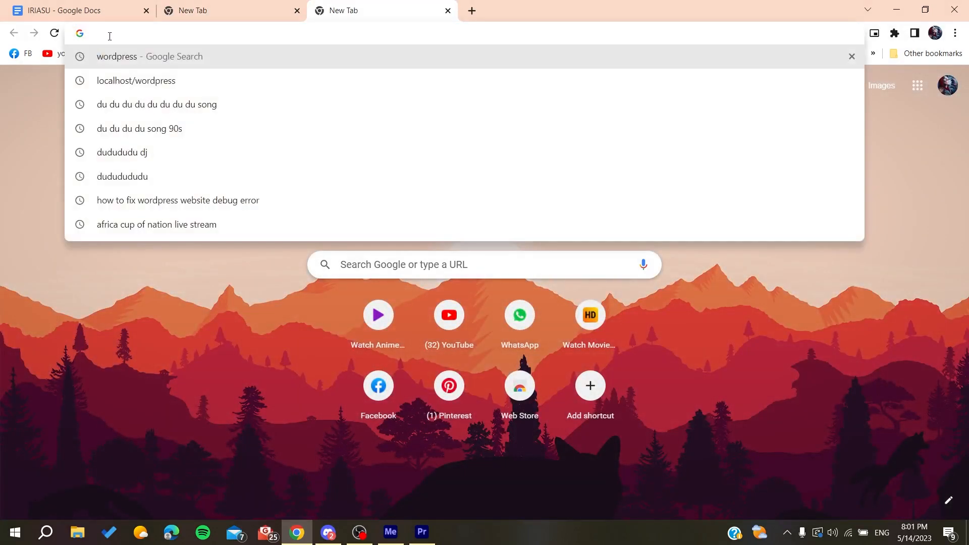
{"action": "type", "text": "wordpress.com"}
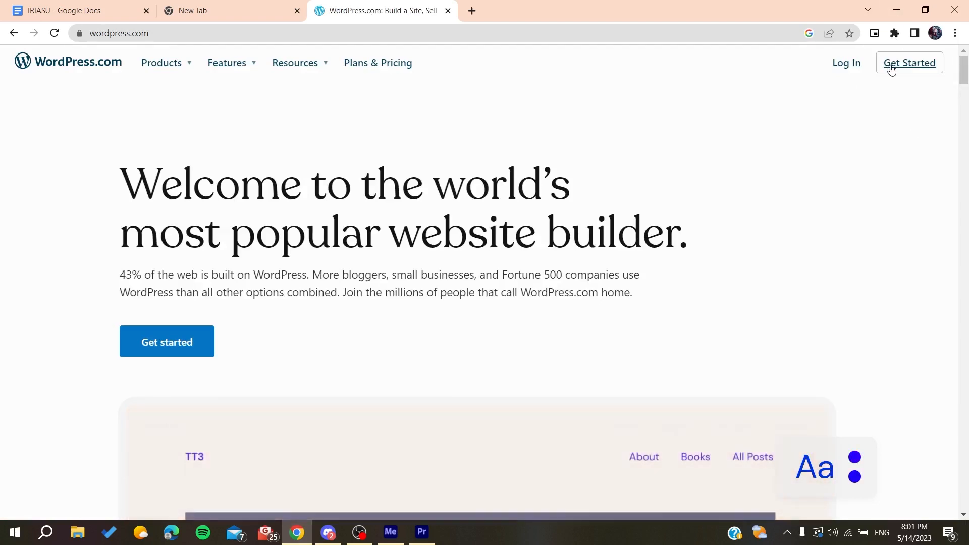
- Start the Get Started sign-up form, view its fields, then go to Log in
{"action": "left_click", "coordinate": [908, 63]}
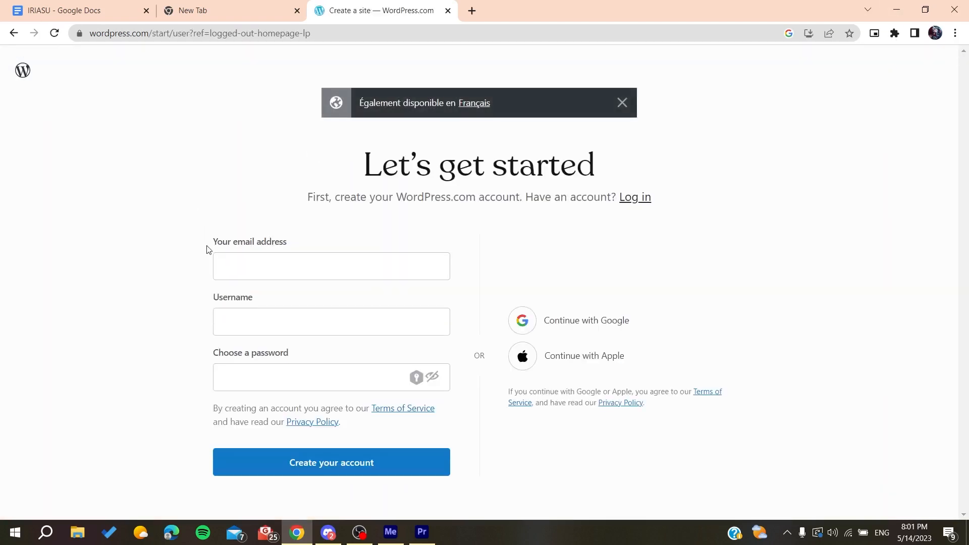
{"action": "left_click", "coordinate": [331, 322]}
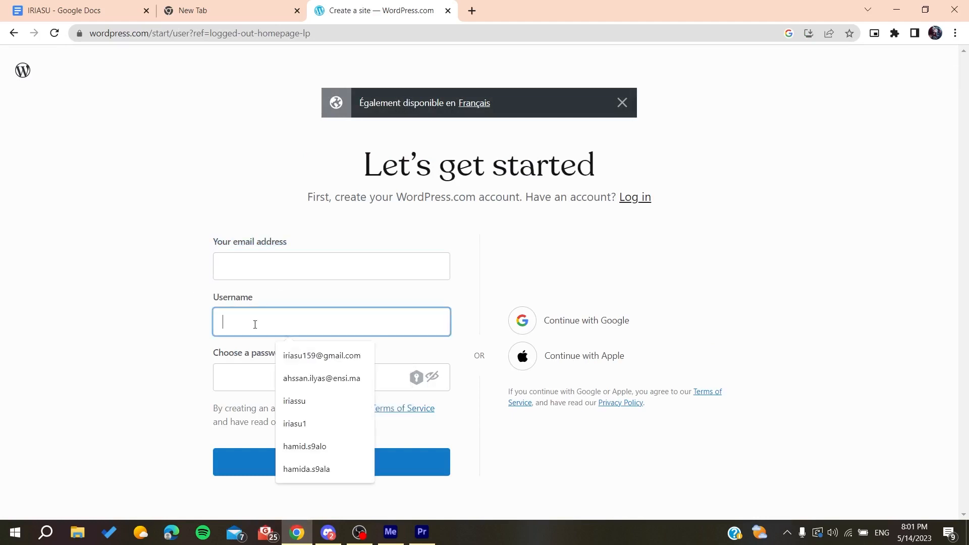
{"action": "left_click", "coordinate": [330, 377]}
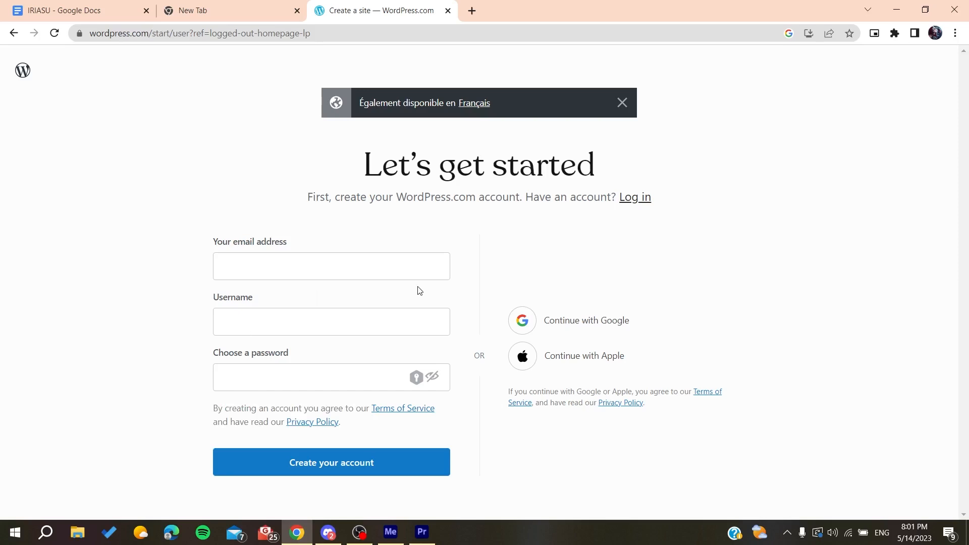
{"action": "mouse_move", "coordinate": [490, 334]}
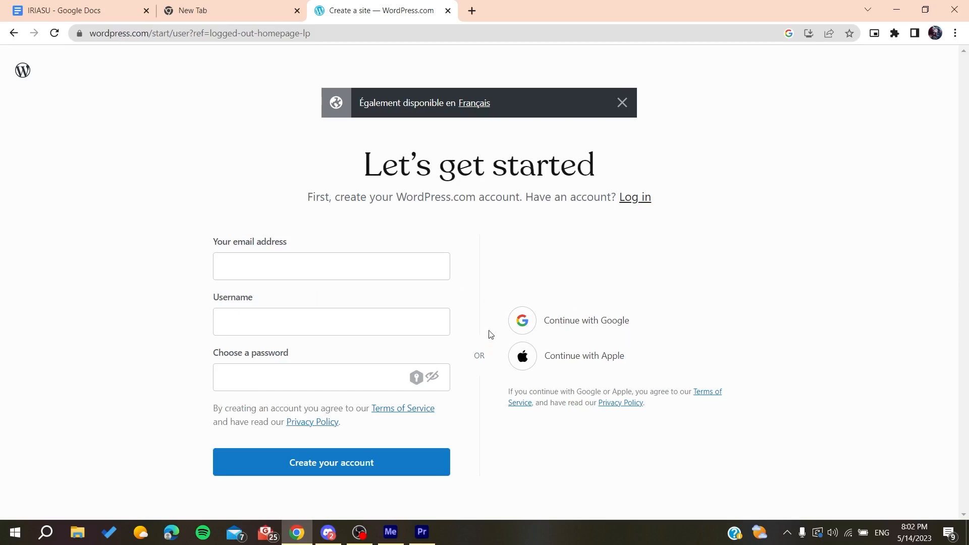
{"action": "mouse_move", "coordinate": [501, 368]}
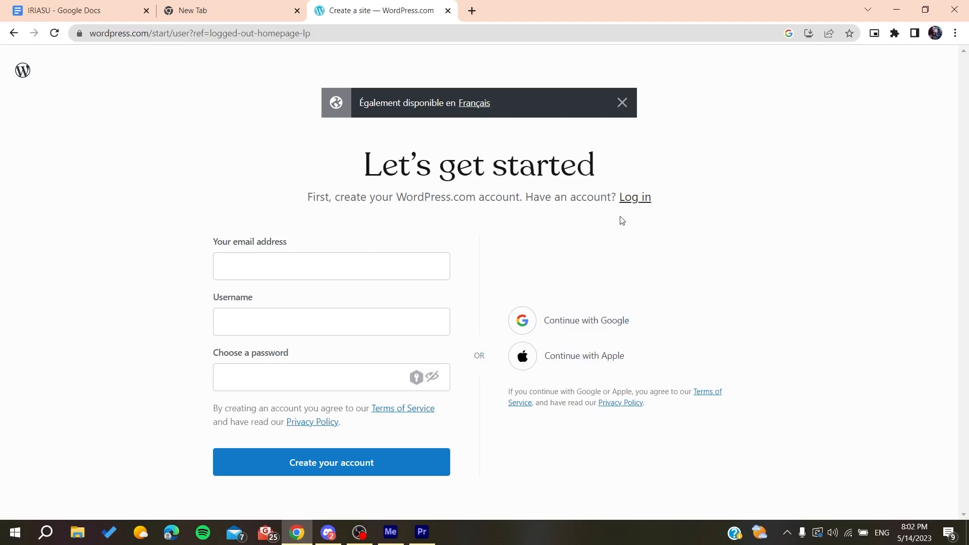
{"action": "mouse_move", "coordinate": [190, 248]}
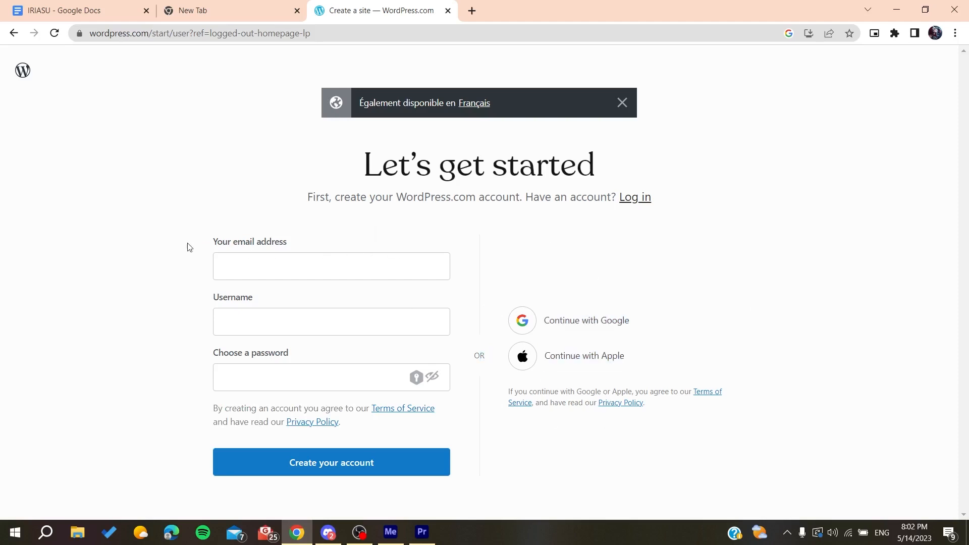
{"action": "mouse_move", "coordinate": [136, 239]}
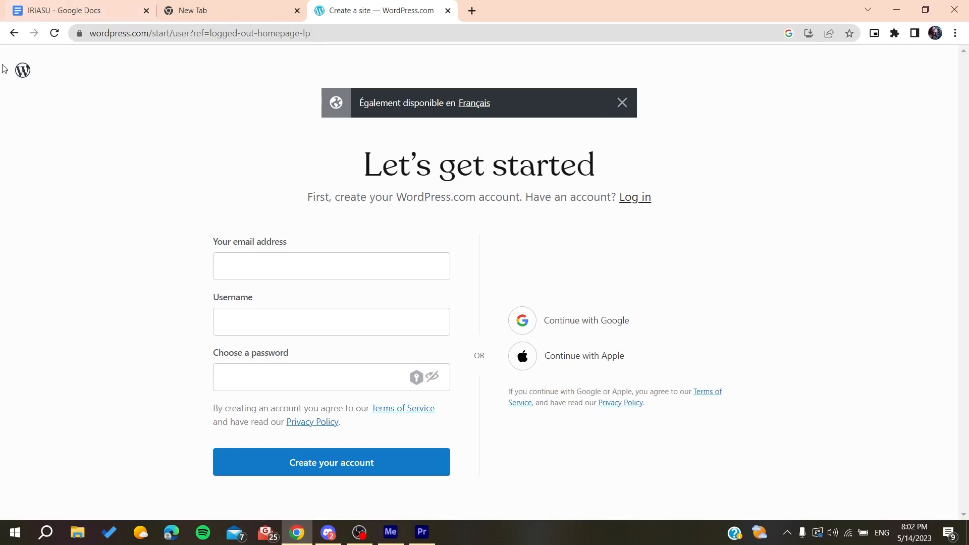
{"action": "mouse_move", "coordinate": [600, 256]}
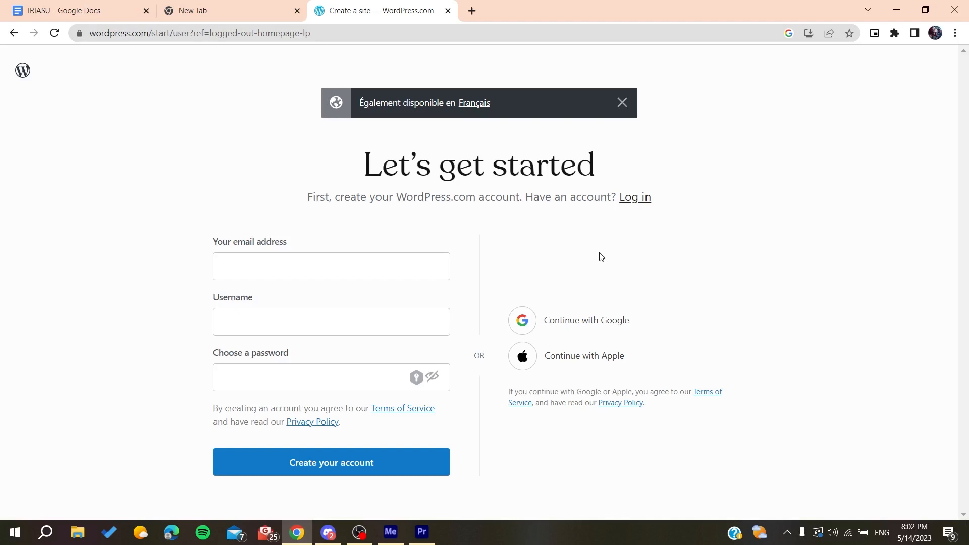
{"action": "left_click", "coordinate": [634, 196]}
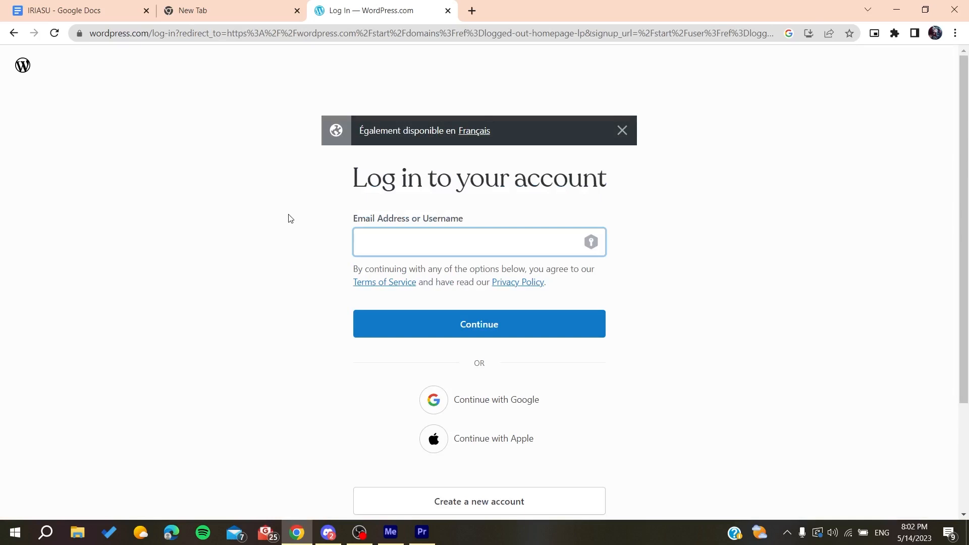
- Focus the email-or-username login field and dismiss the saved login suggestions
{"action": "left_click", "coordinate": [478, 242]}
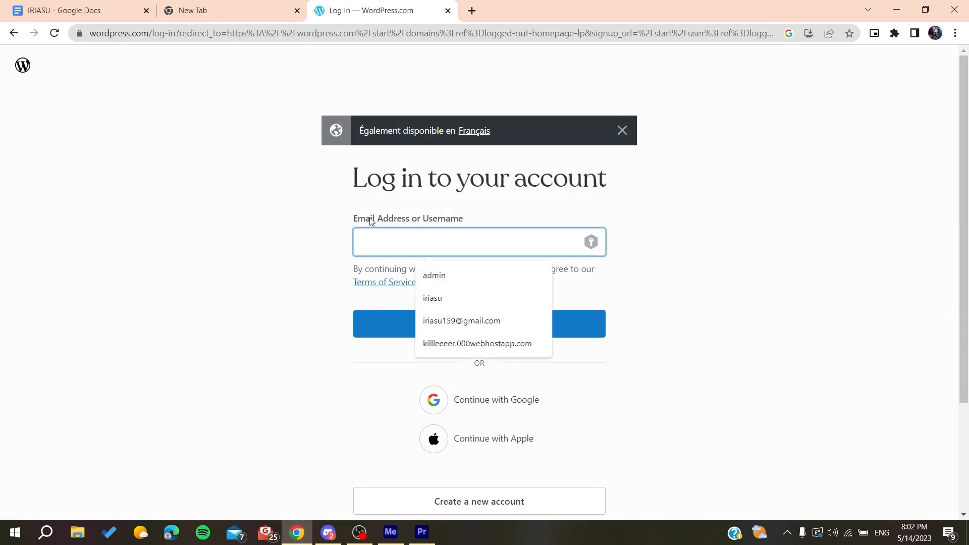
{"action": "left_click", "coordinate": [479, 324]}
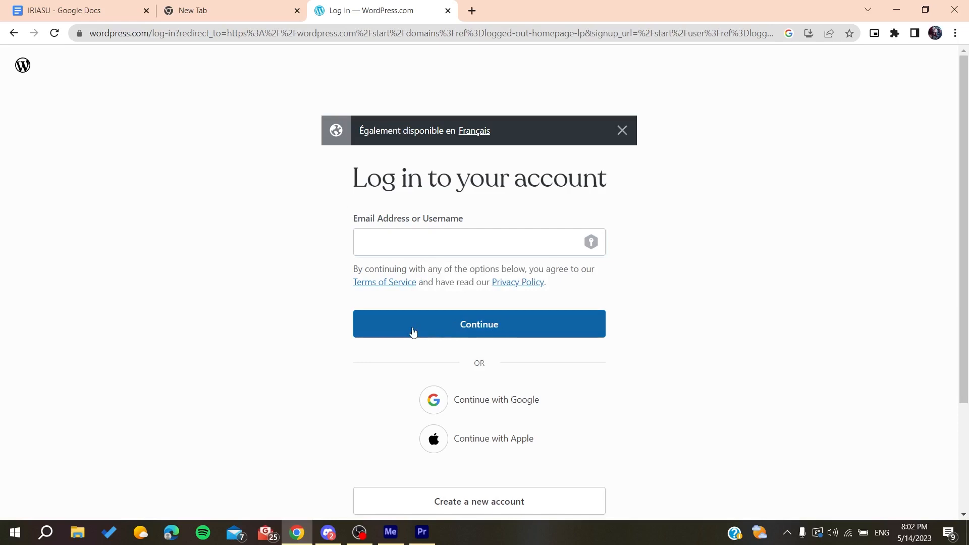
{"action": "mouse_move", "coordinate": [343, 280]}
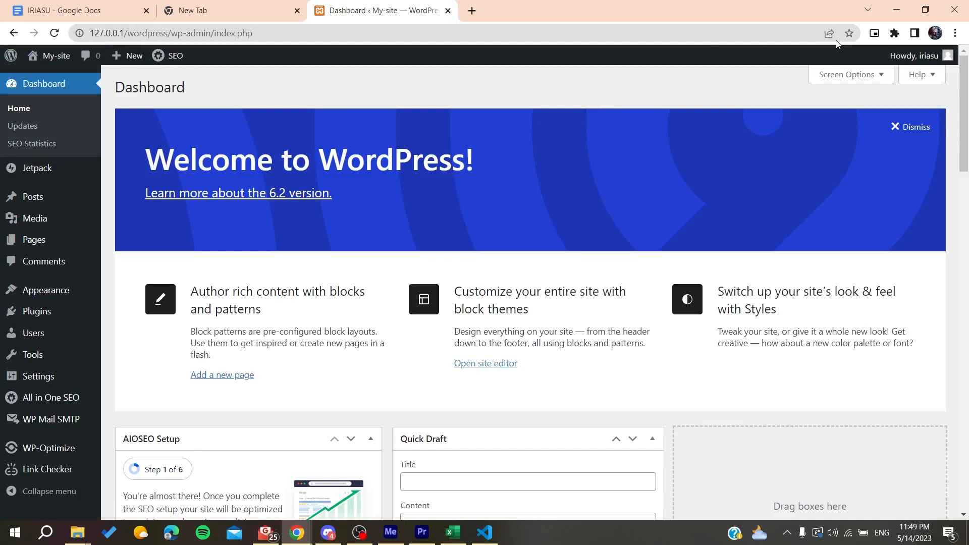
- Close Chrome's More tools menu and go to the WordPress Plugins page
{"action": "left_click", "coordinate": [954, 33]}
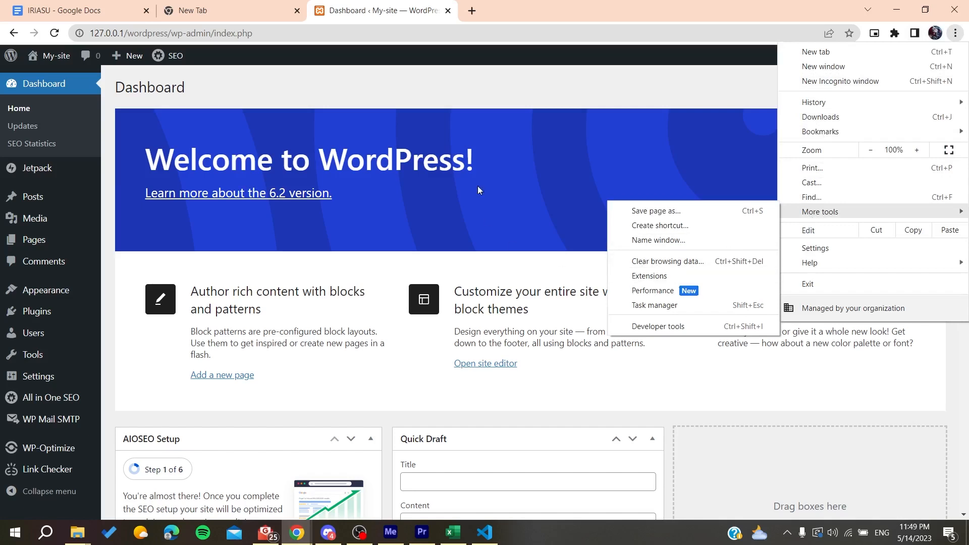
{"action": "left_click", "coordinate": [479, 190]}
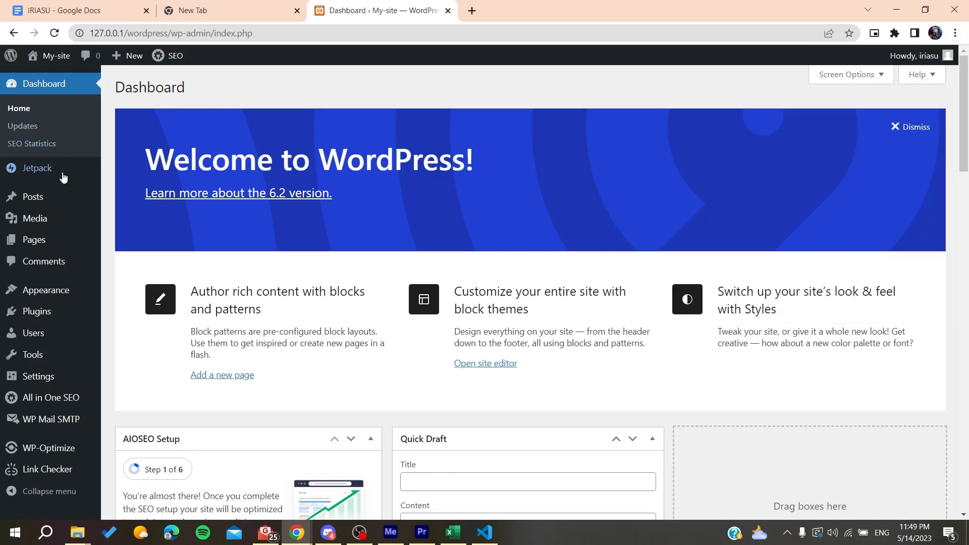
{"action": "left_click", "coordinate": [36, 311]}
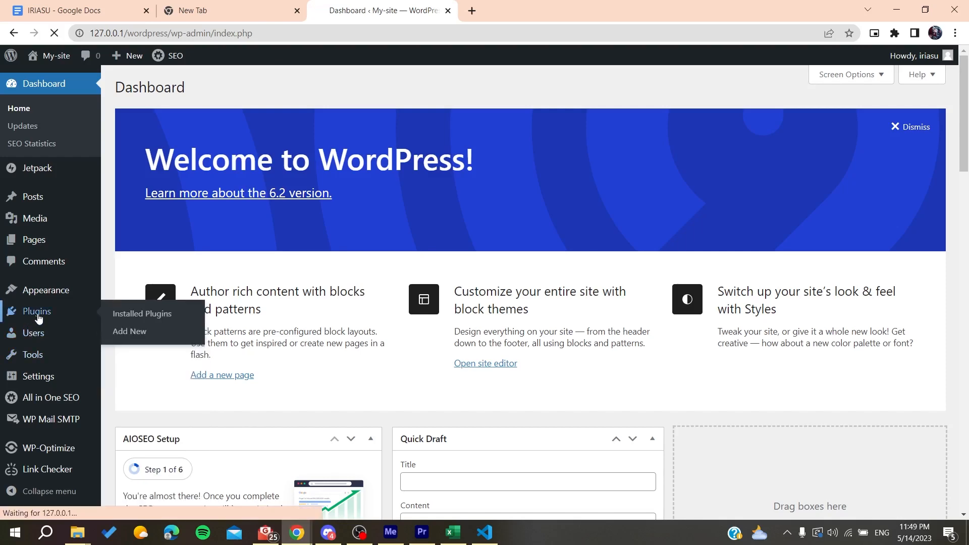
- Scroll through the seven installed plugins, then go back to the Dashboard
{"action": "left_click", "coordinate": [141, 314]}
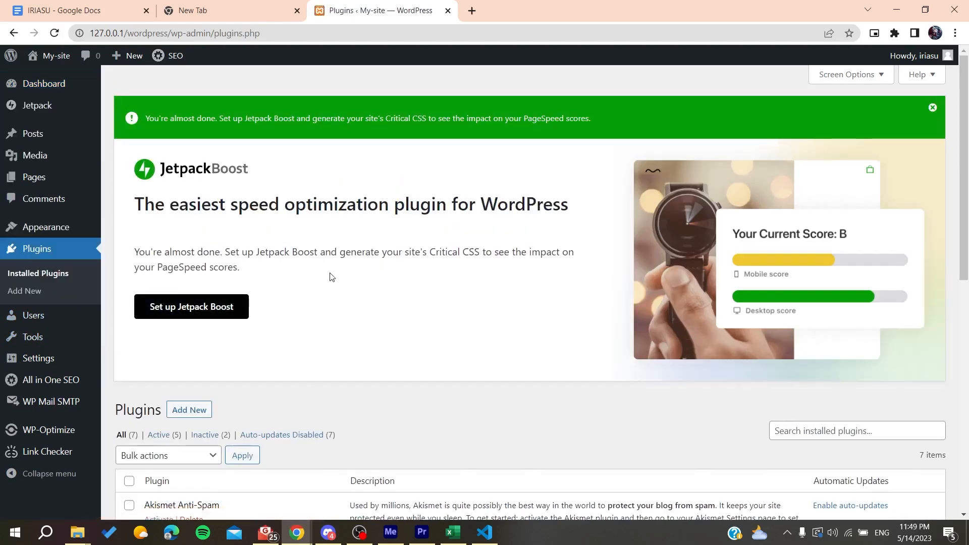
{"action": "scroll", "scroll_direction": "down", "scroll_amount": 3}
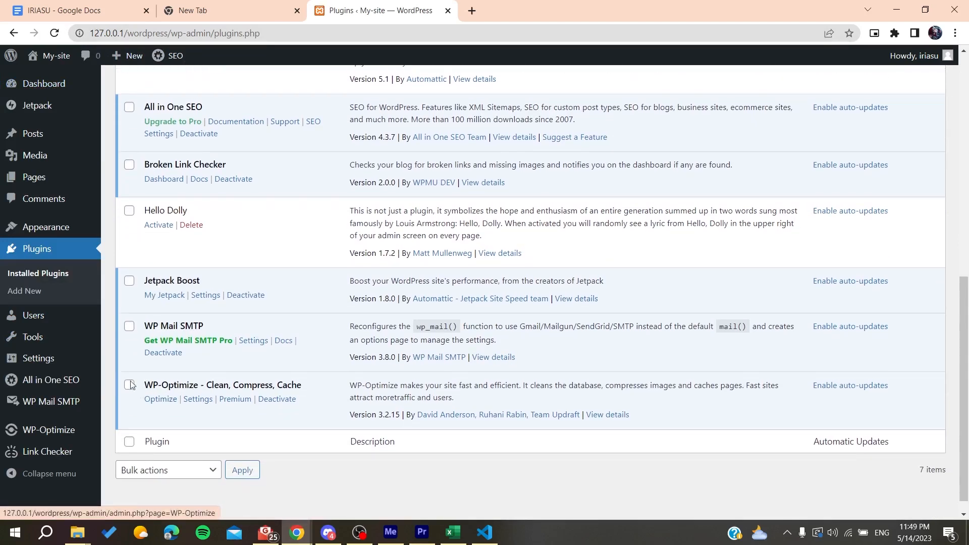
{"action": "double_click", "coordinate": [223, 385]}
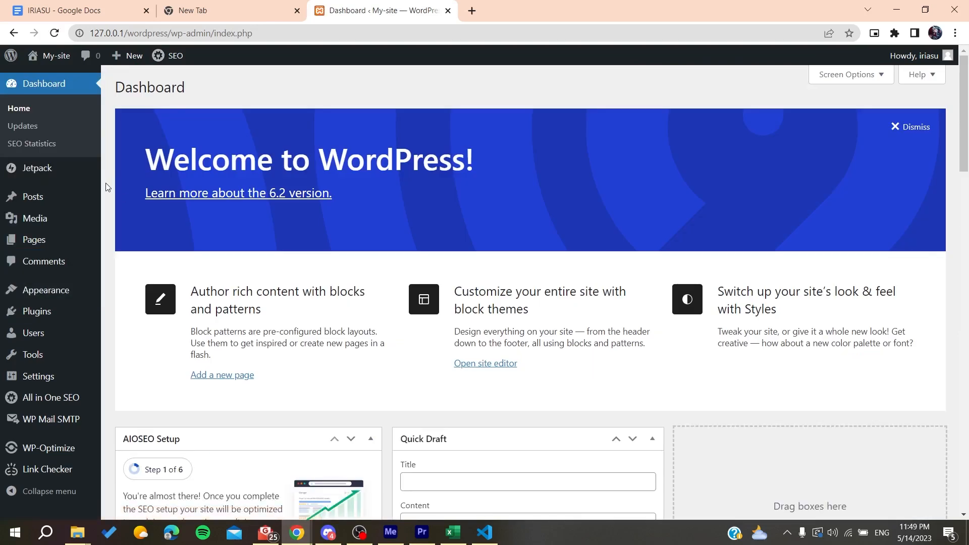
{"action": "mouse_move", "coordinate": [43, 261]}
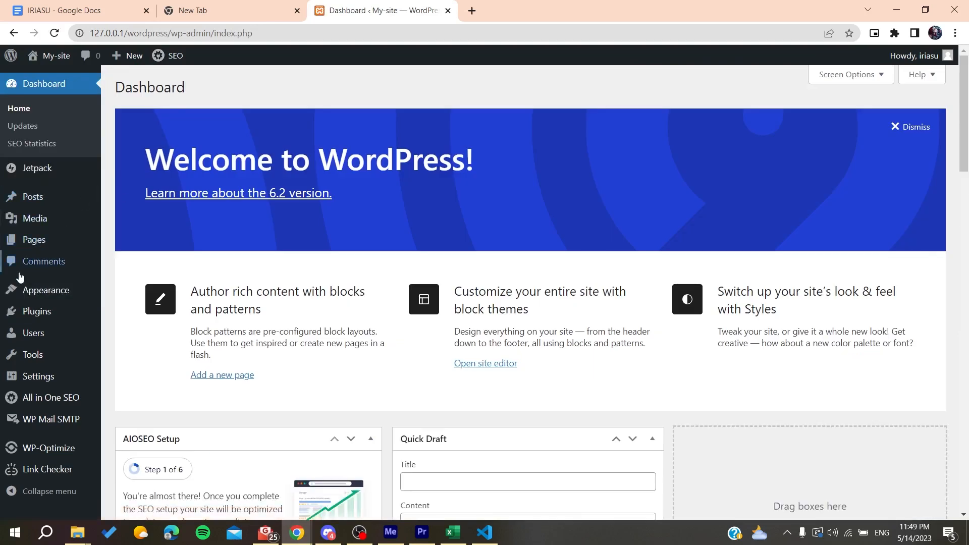
- Go to Plugins in the admin sidebar again
{"action": "left_click", "coordinate": [36, 311]}
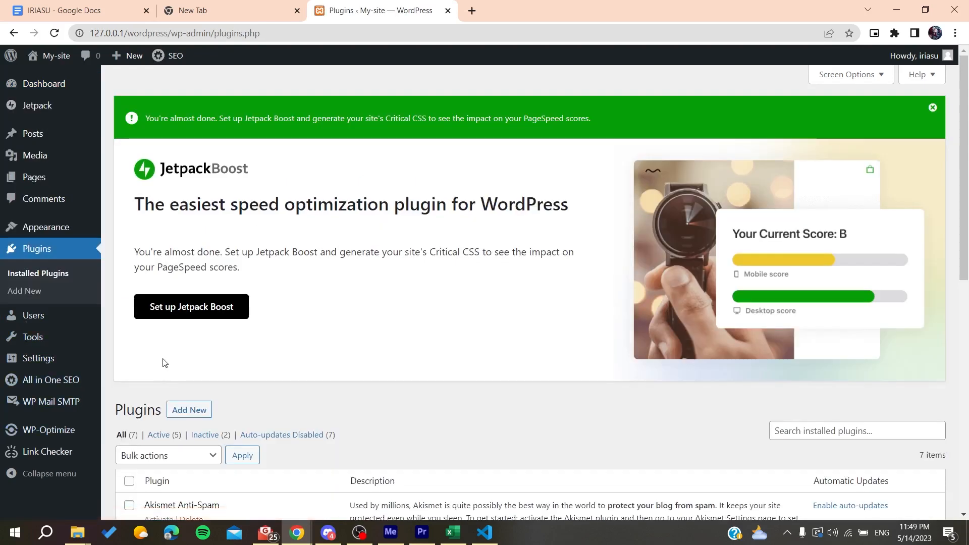
{"action": "mouse_move", "coordinate": [44, 226]}
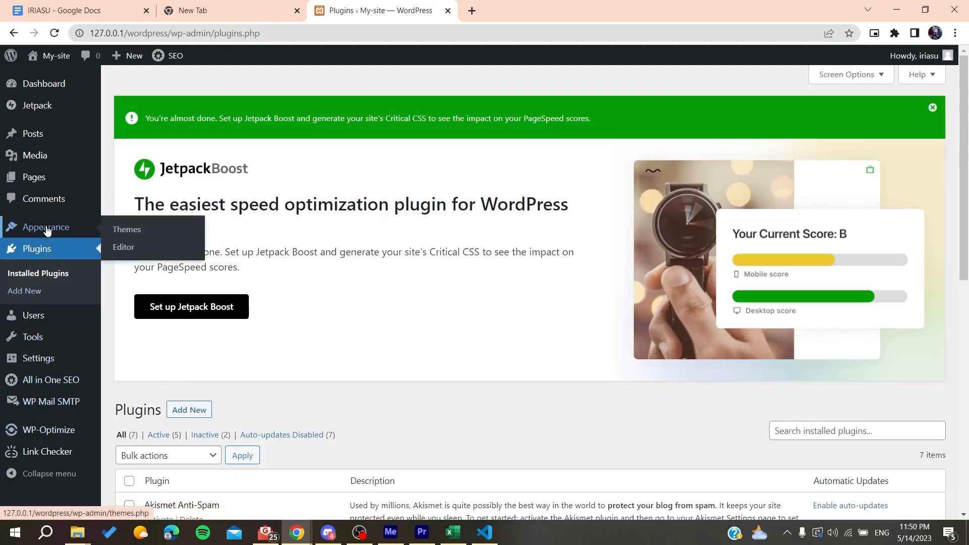
{"action": "mouse_move", "coordinate": [304, 271]}
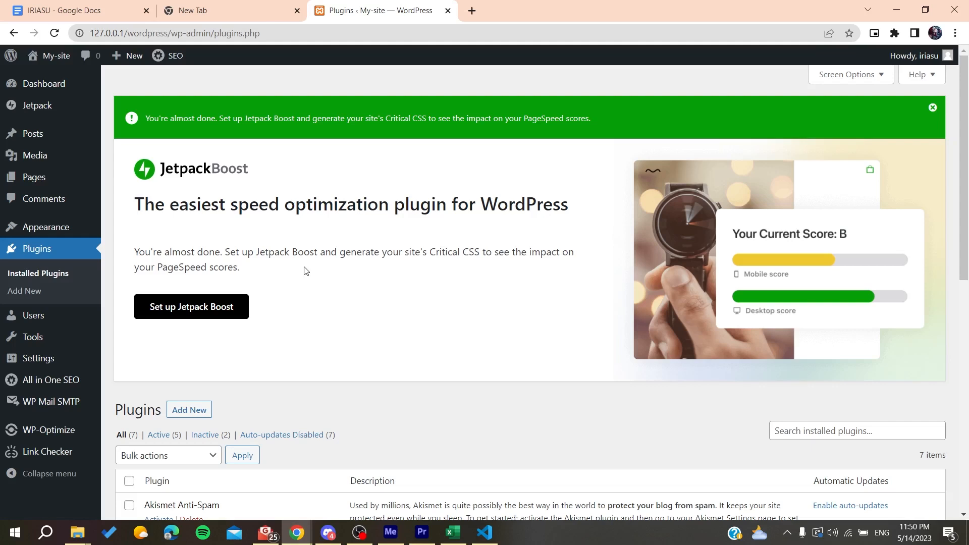
{"action": "mouse_move", "coordinate": [202, 263]}
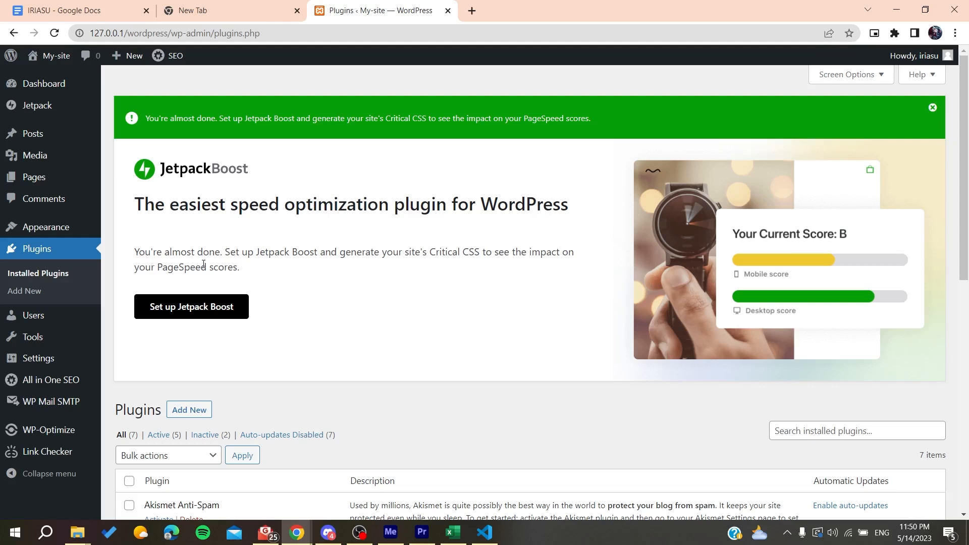
{"action": "mouse_move", "coordinate": [25, 292]}
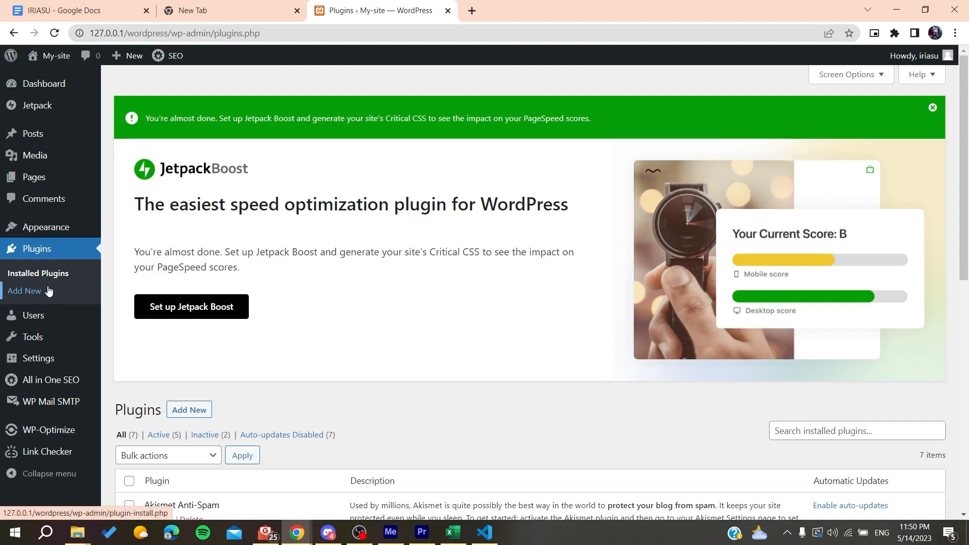
{"action": "mouse_move", "coordinate": [45, 226]}
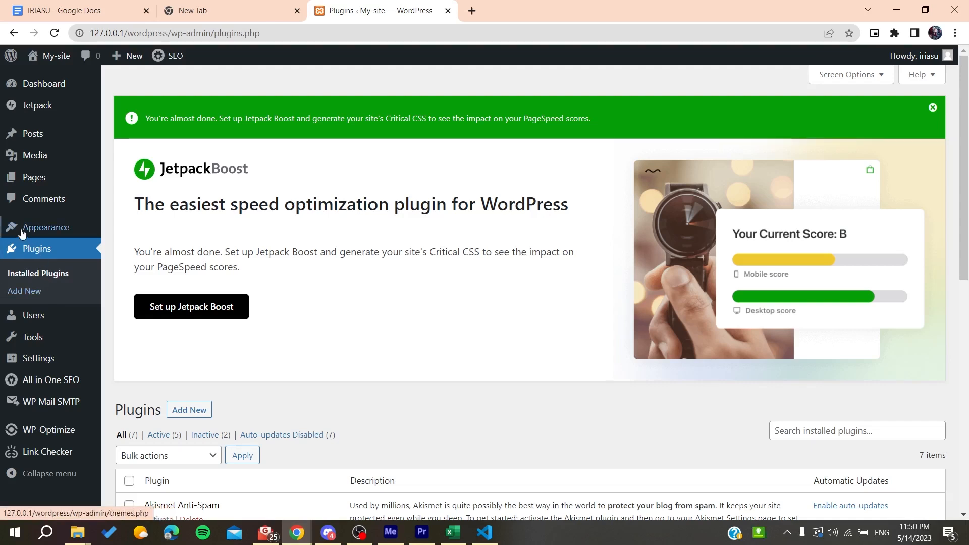
{"action": "mouse_move", "coordinate": [45, 226]}
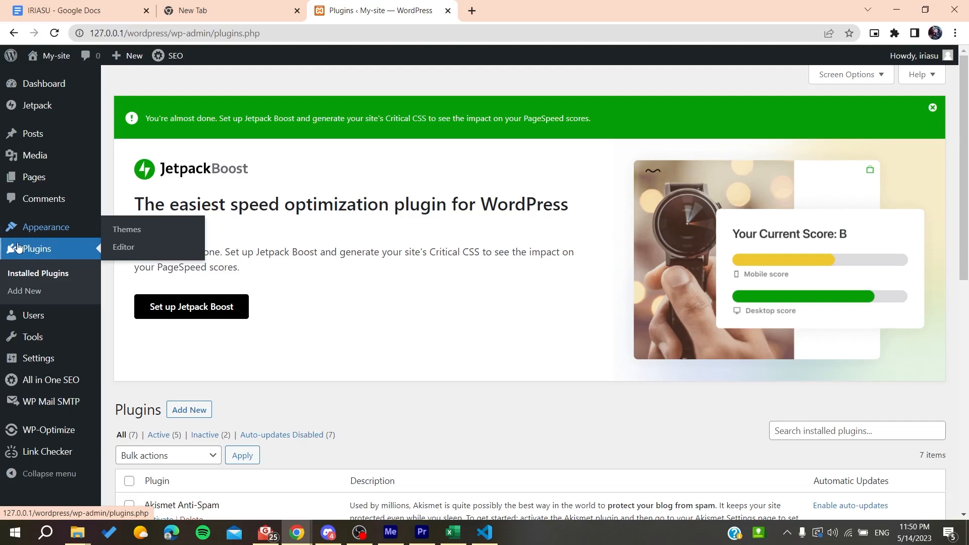
{"action": "mouse_move", "coordinate": [36, 248]}
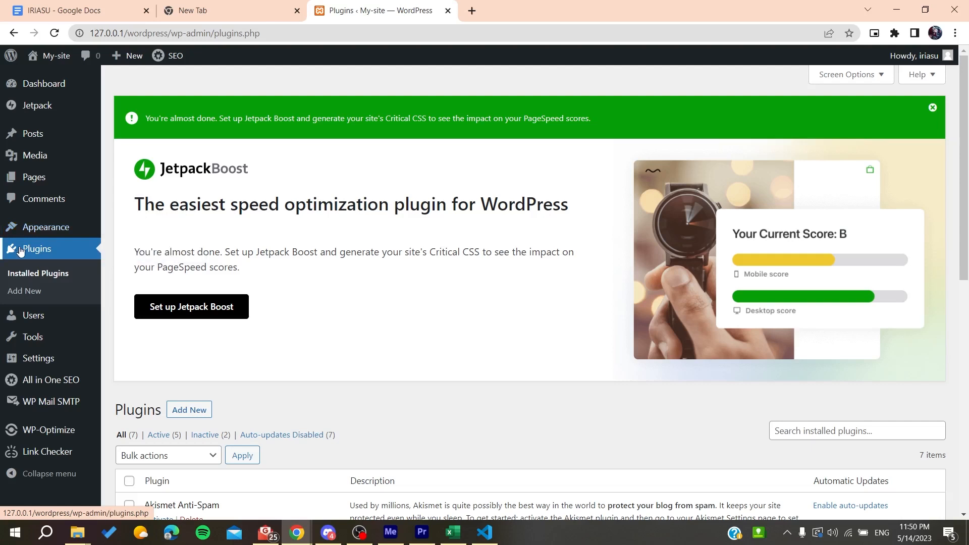
{"action": "mouse_move", "coordinate": [60, 252]}
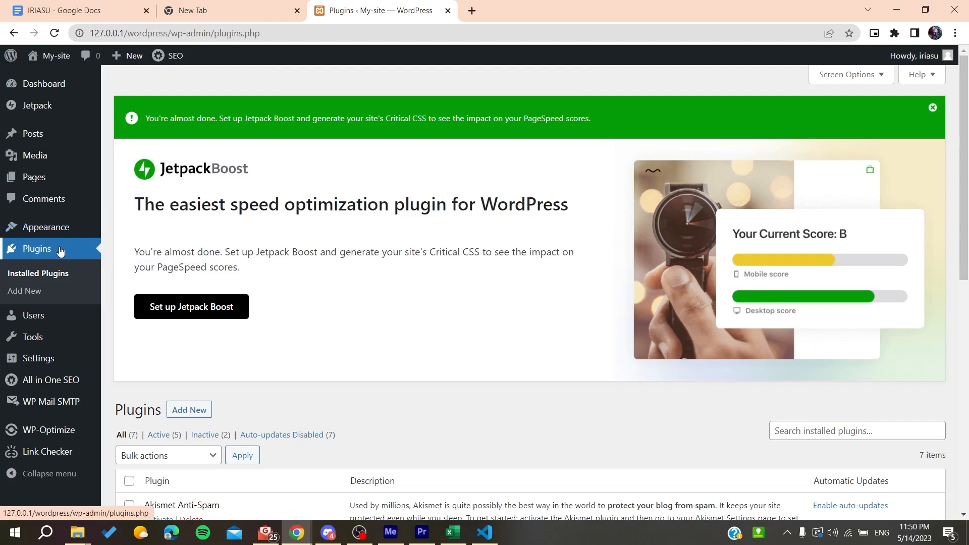